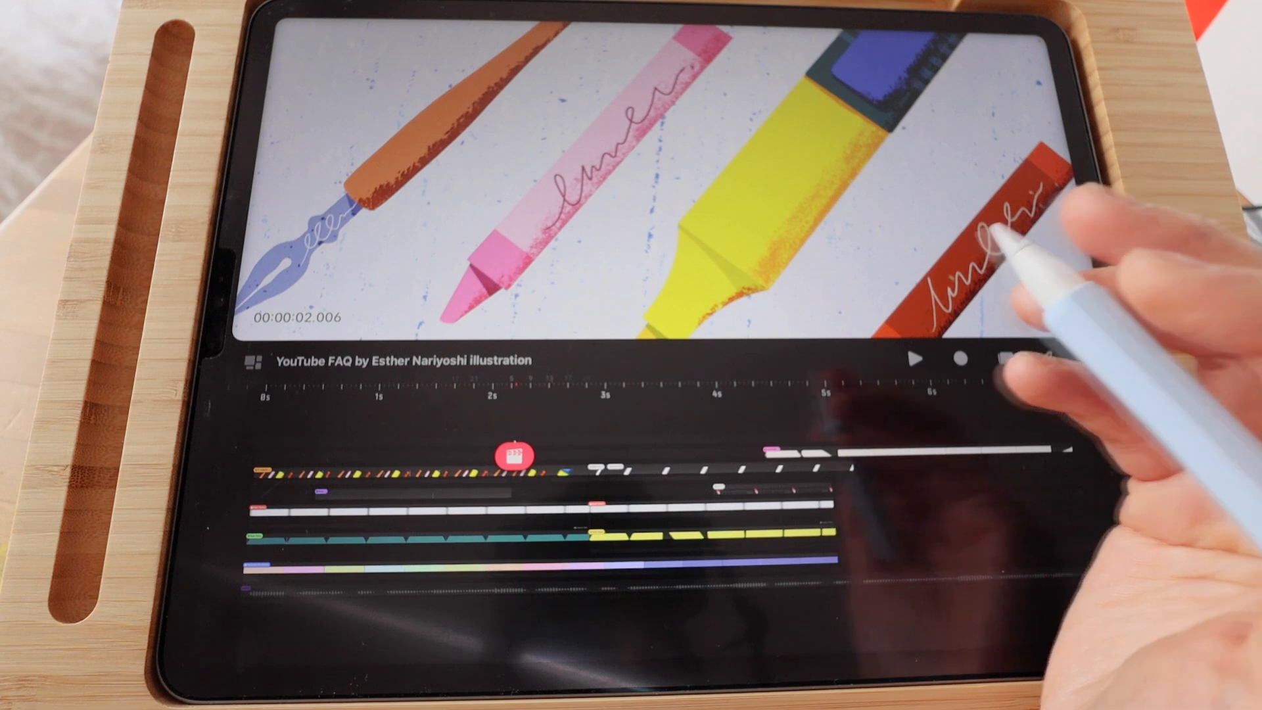
mouse_move(966, 322)
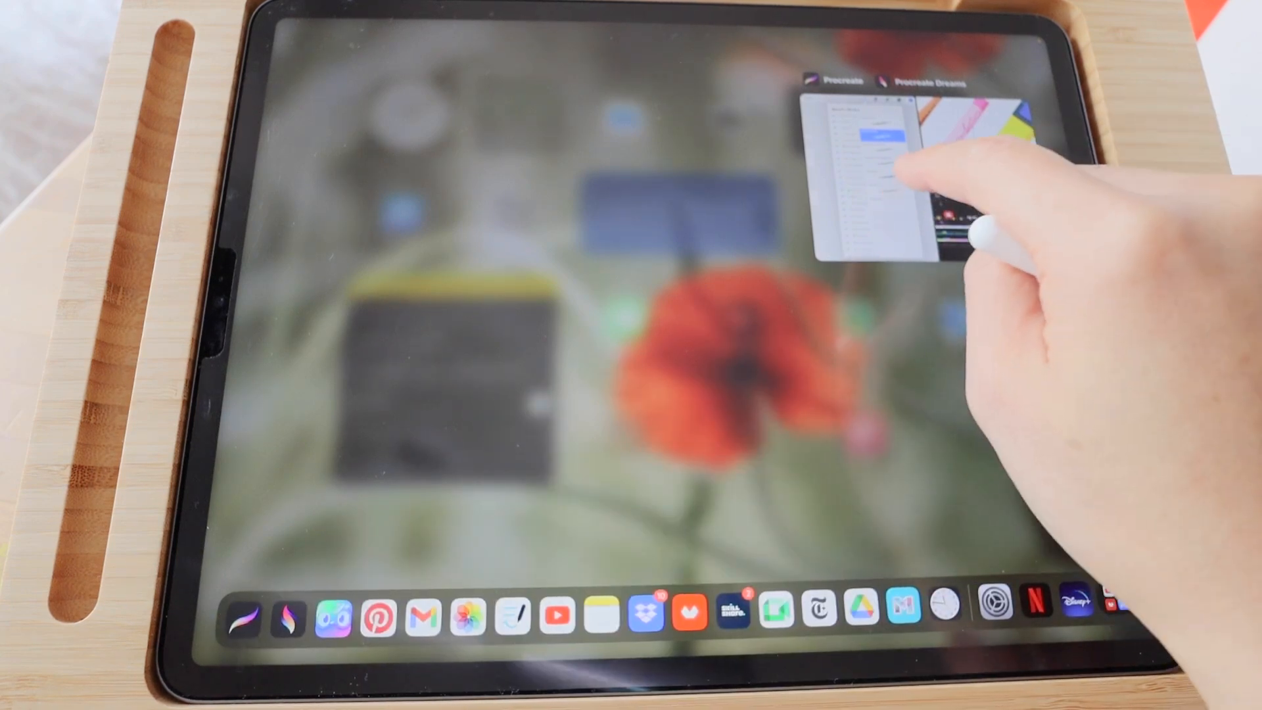
Launch the Procreate | Procreate Dreams split-view pair from iPadOS.
left_click(865, 177)
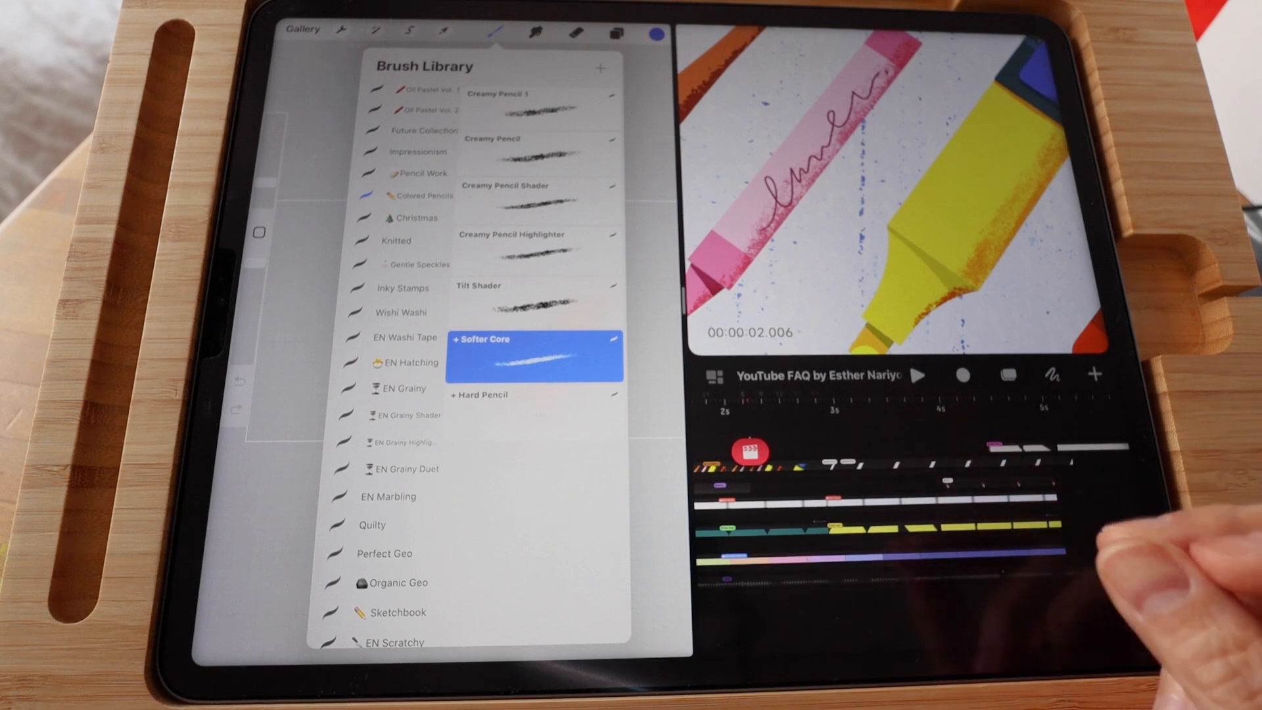
mouse_move(1127, 564)
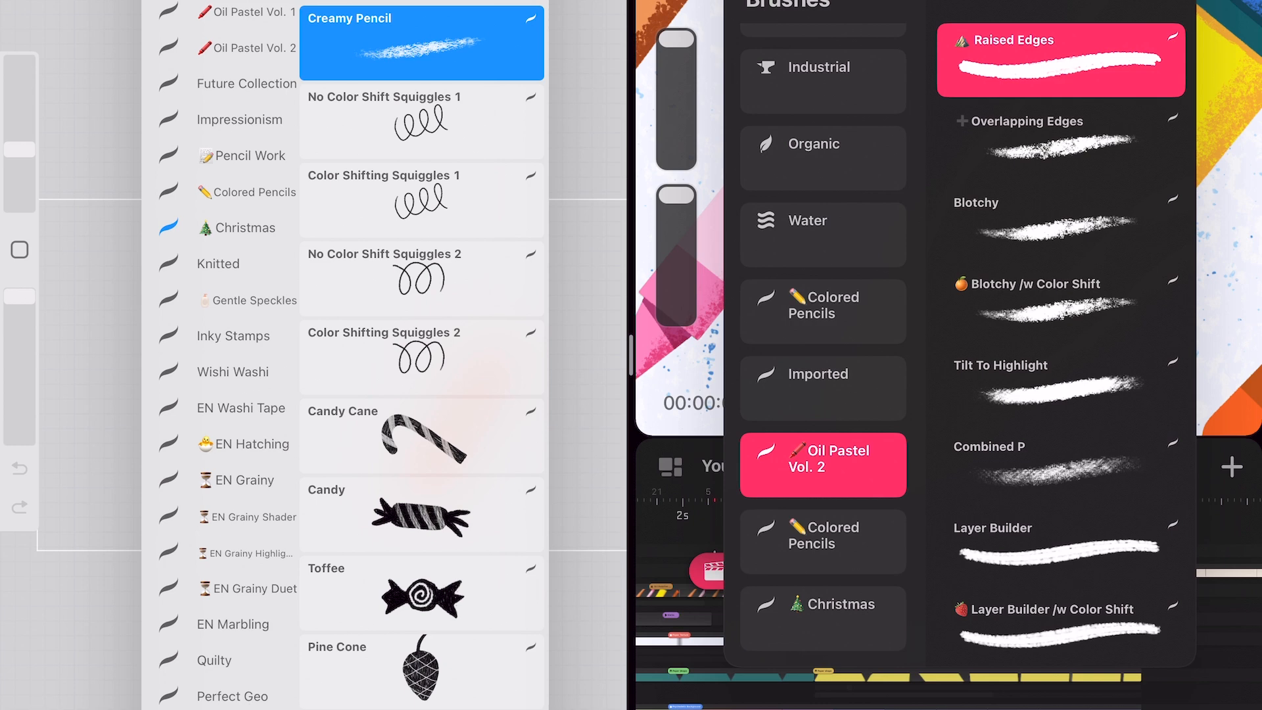
Close the Dreams brush library after importing Procreate's Christmas and Oil Pastel sets.
left_click(1060, 140)
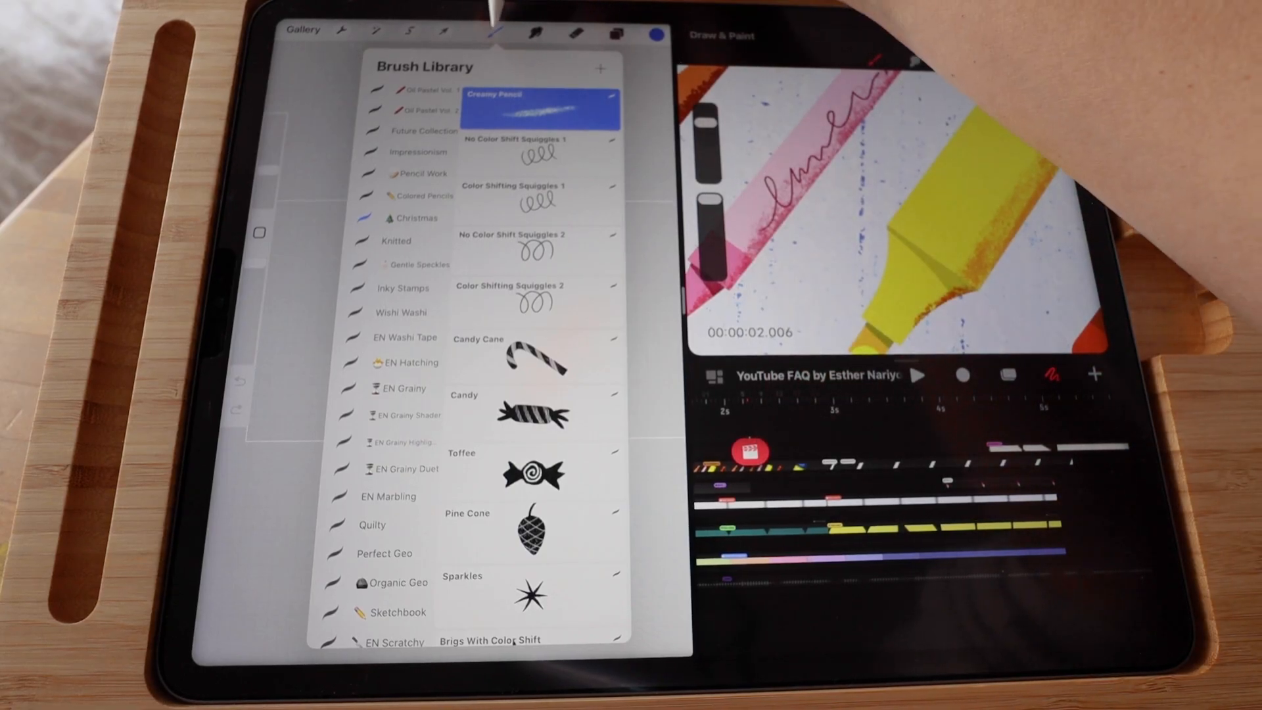
Show Procreate's Palettes list with Summer Breeze, casual and Play With Your Friends.
left_click(656, 33)
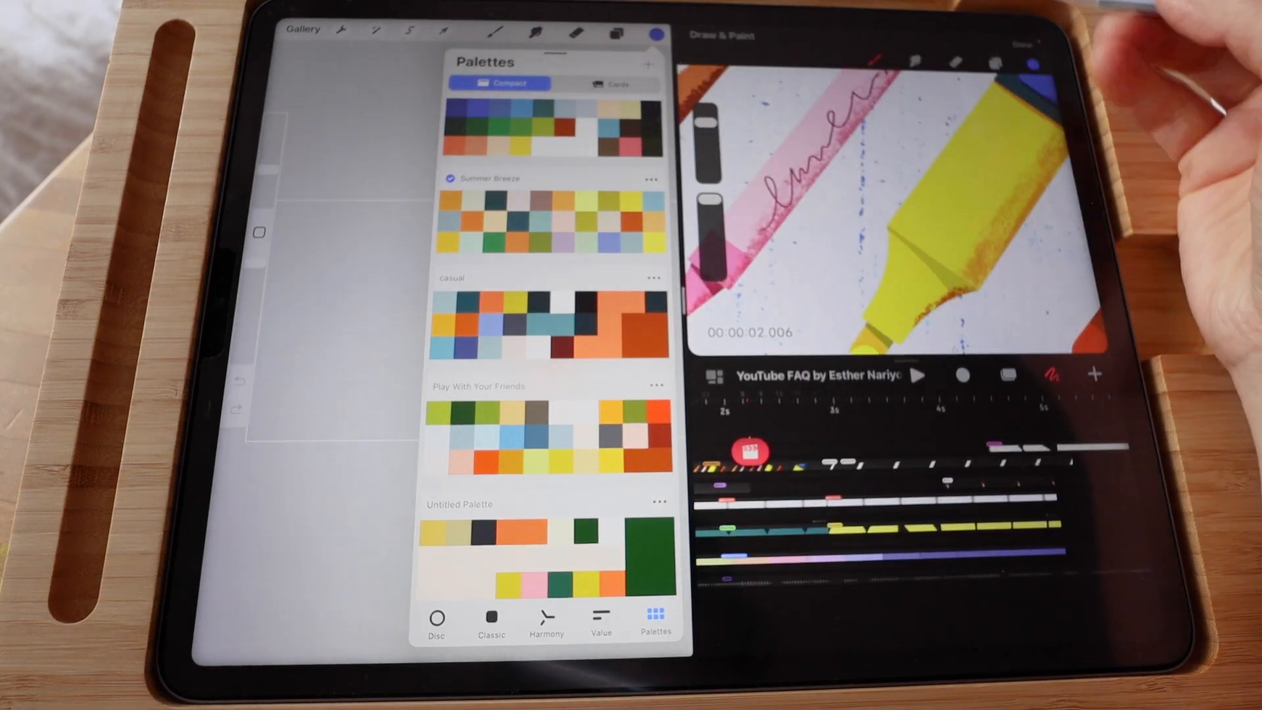
Show Dreams' Palettes list with Play With Your Friends, Spring 2022 and Untitled Palette.
left_click(1035, 63)
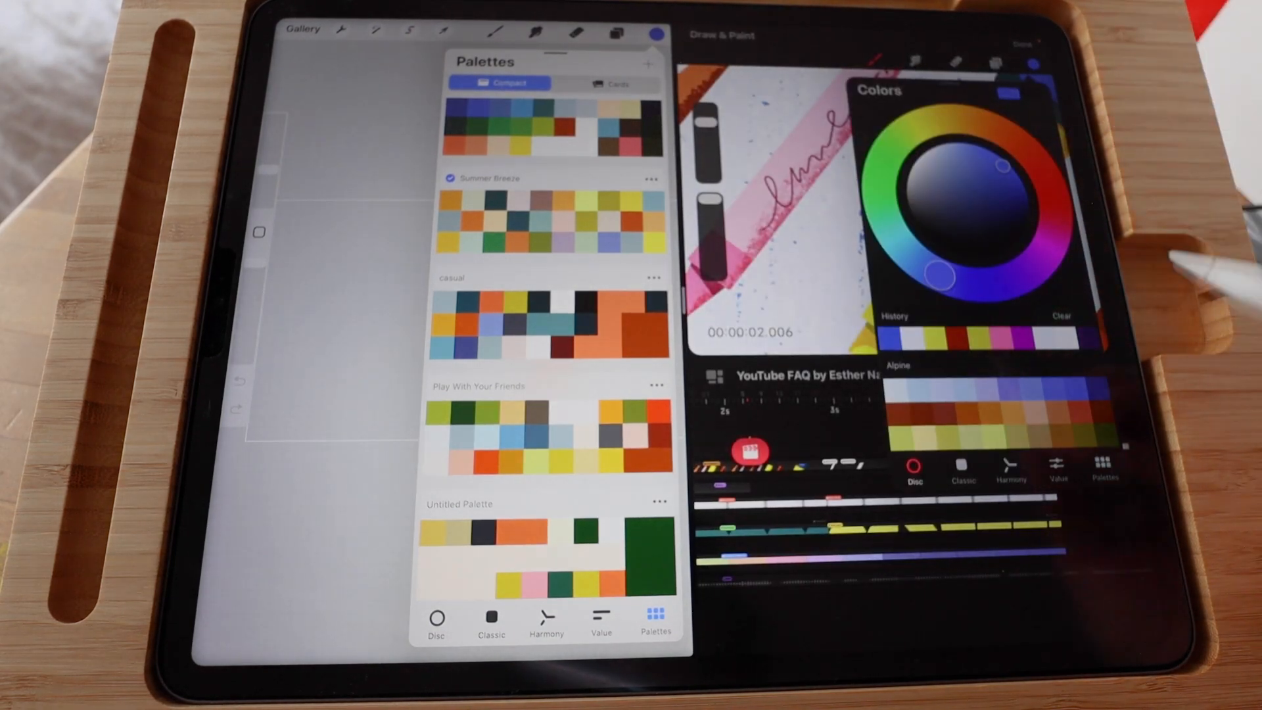
left_click(1106, 463)
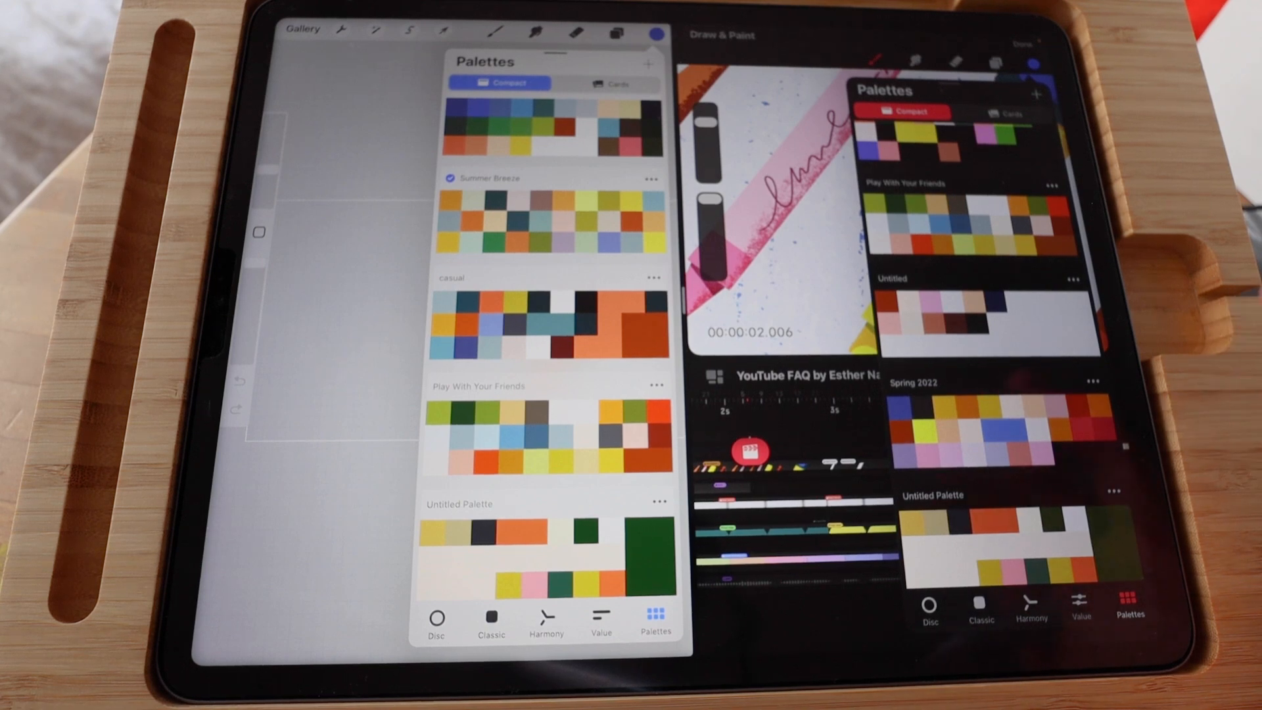
mouse_move(1127, 362)
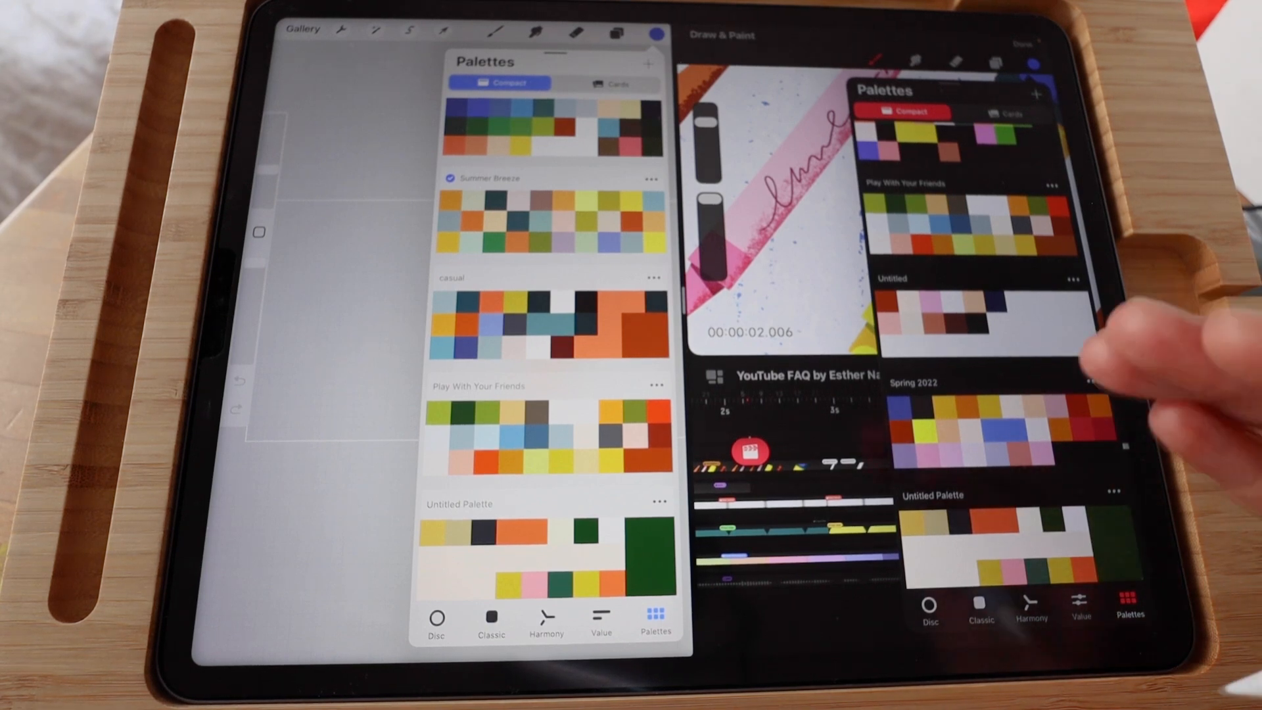
mouse_move(1127, 363)
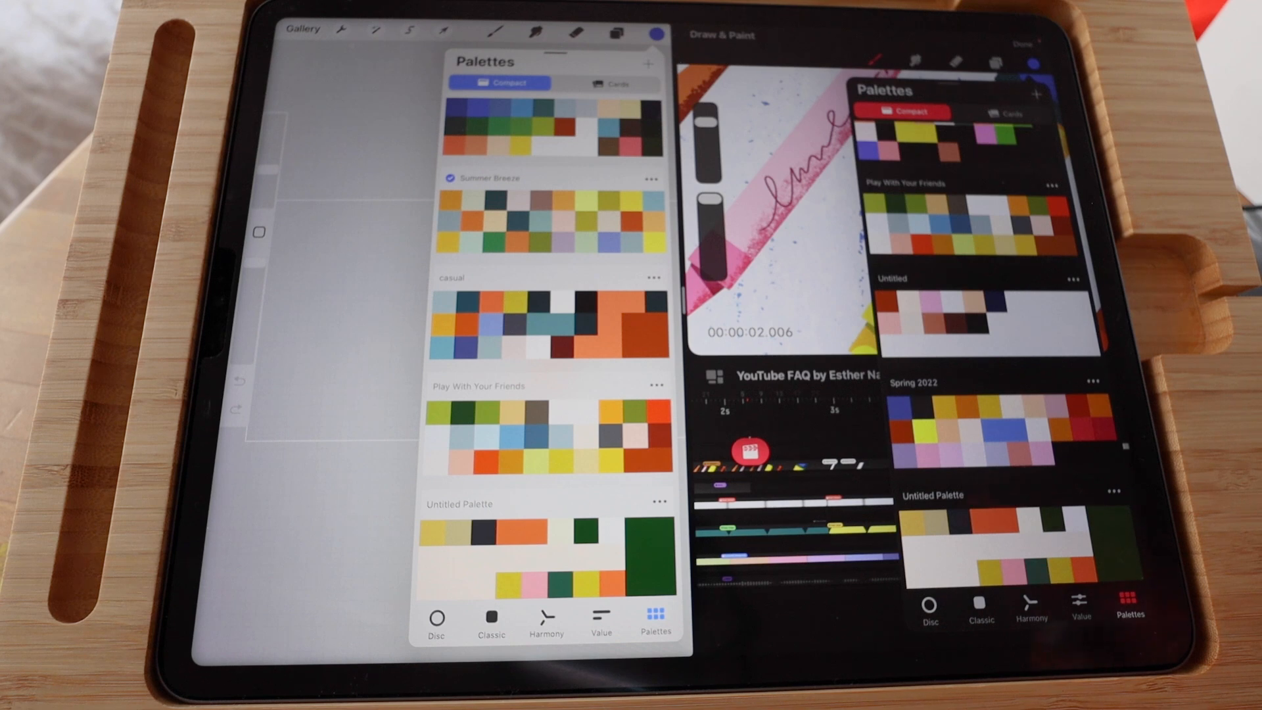